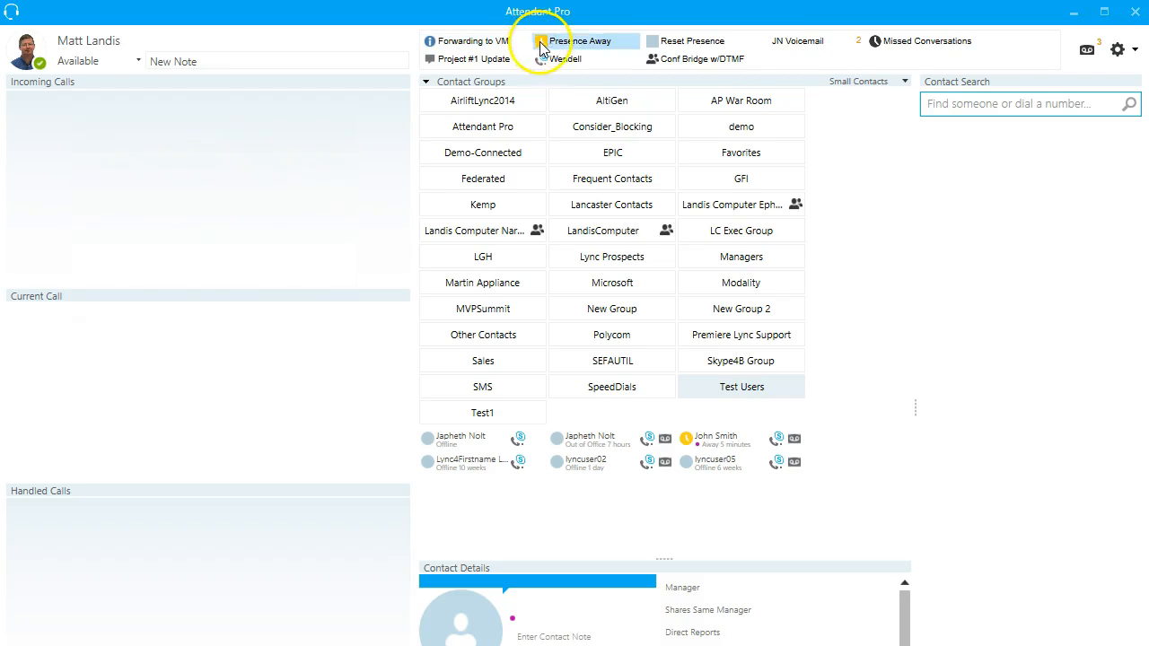
{"action": "mouse_move", "coordinate": [677, 41]}
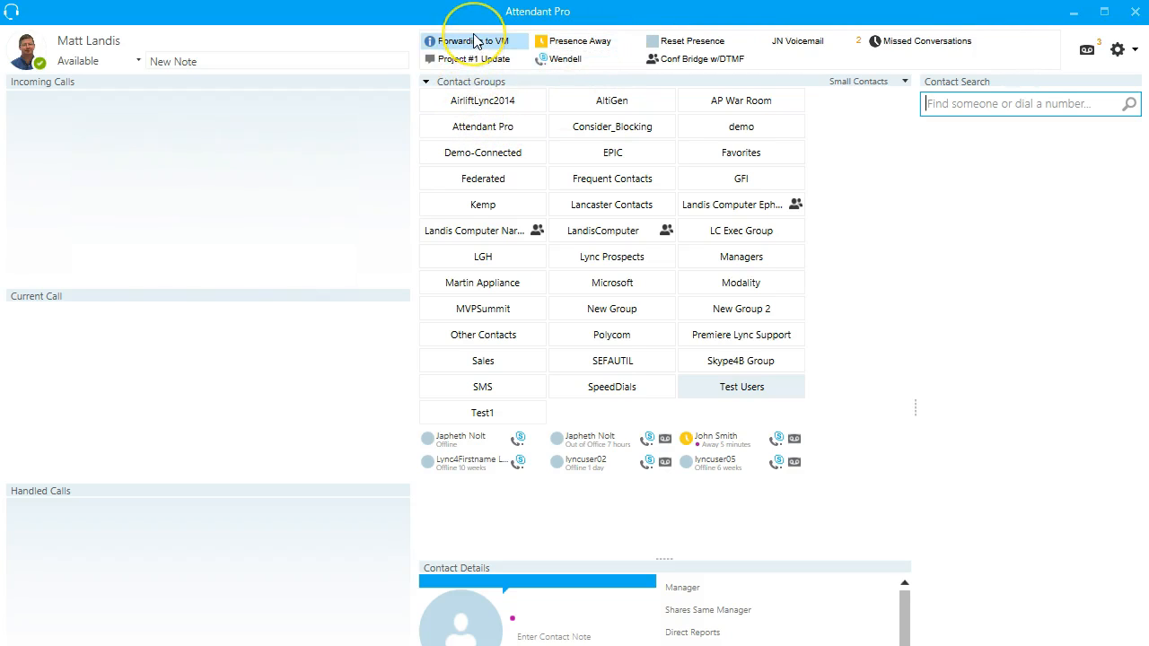
Switch presence to Away from the shortcut bar, then reset it back to Available
{"action": "left_click", "coordinate": [471, 40]}
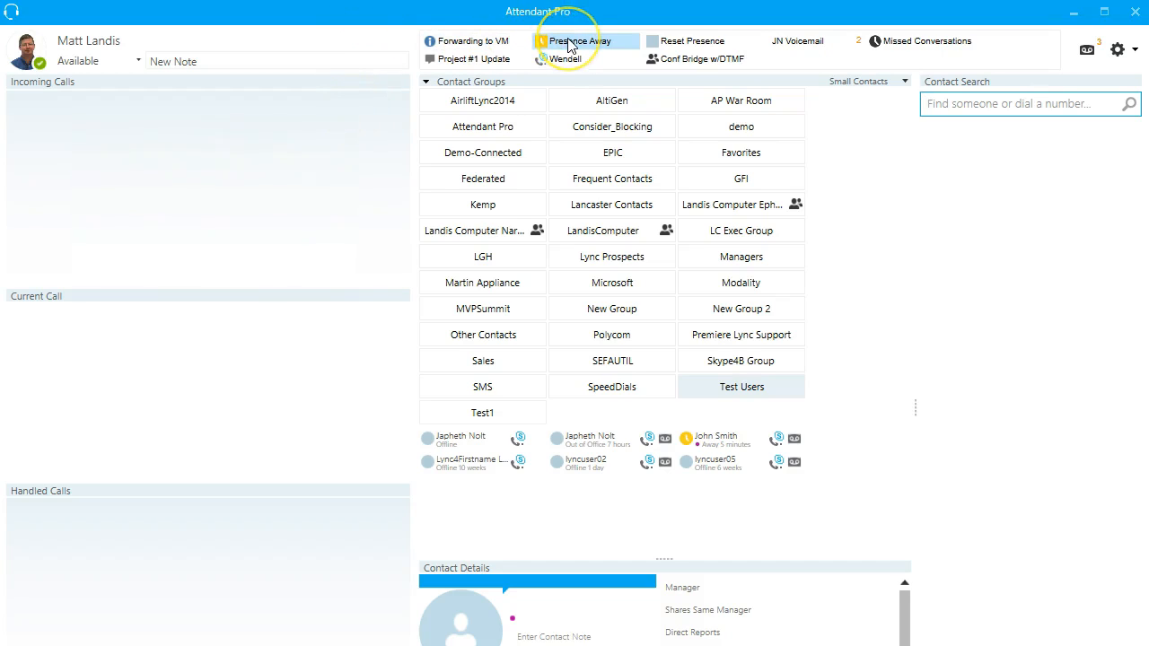
{"action": "mouse_move", "coordinate": [583, 41]}
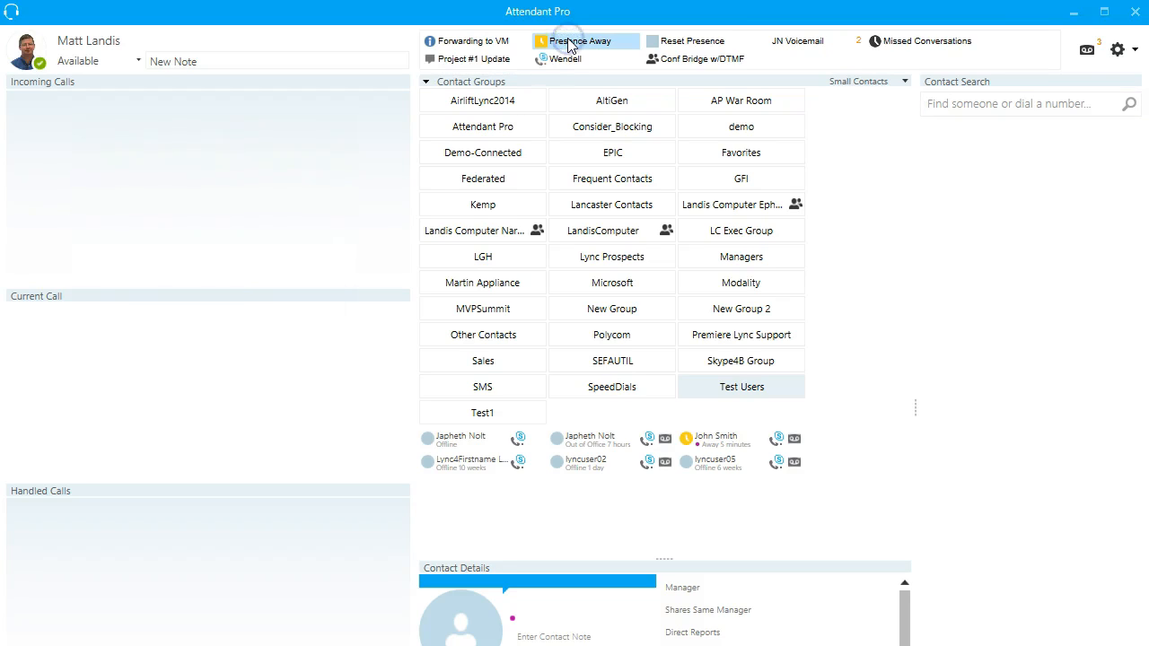
{"action": "left_click", "coordinate": [590, 40]}
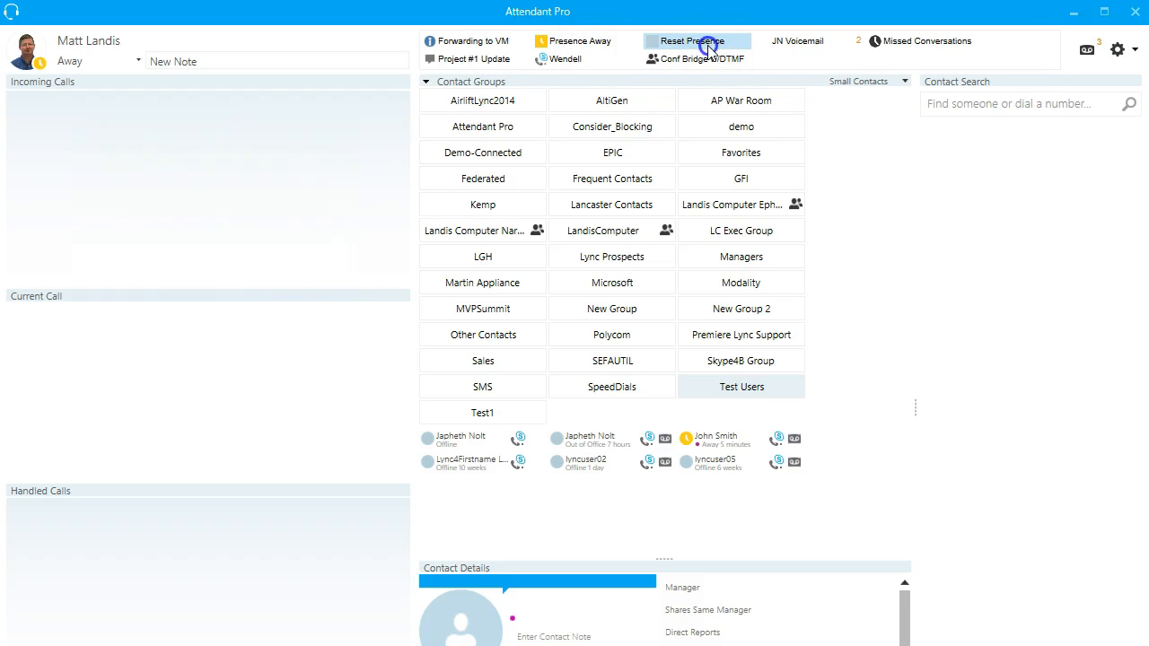
{"action": "left_click", "coordinate": [701, 41]}
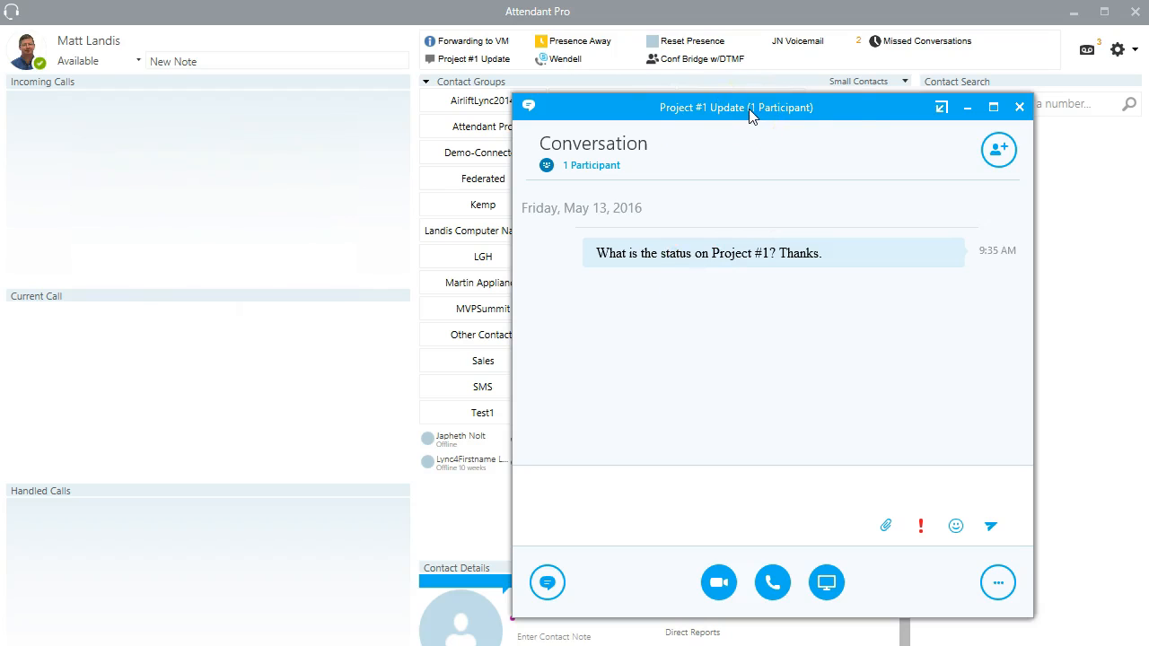
{"action": "left_click", "coordinate": [1019, 107]}
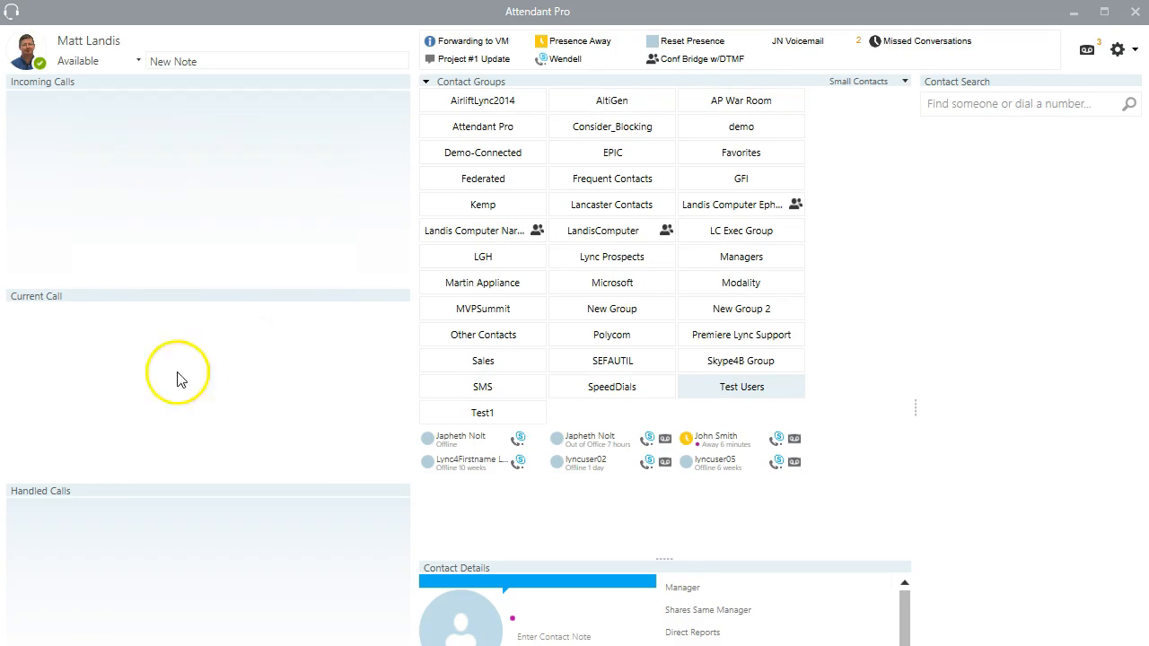
{"action": "mouse_move", "coordinate": [365, 317]}
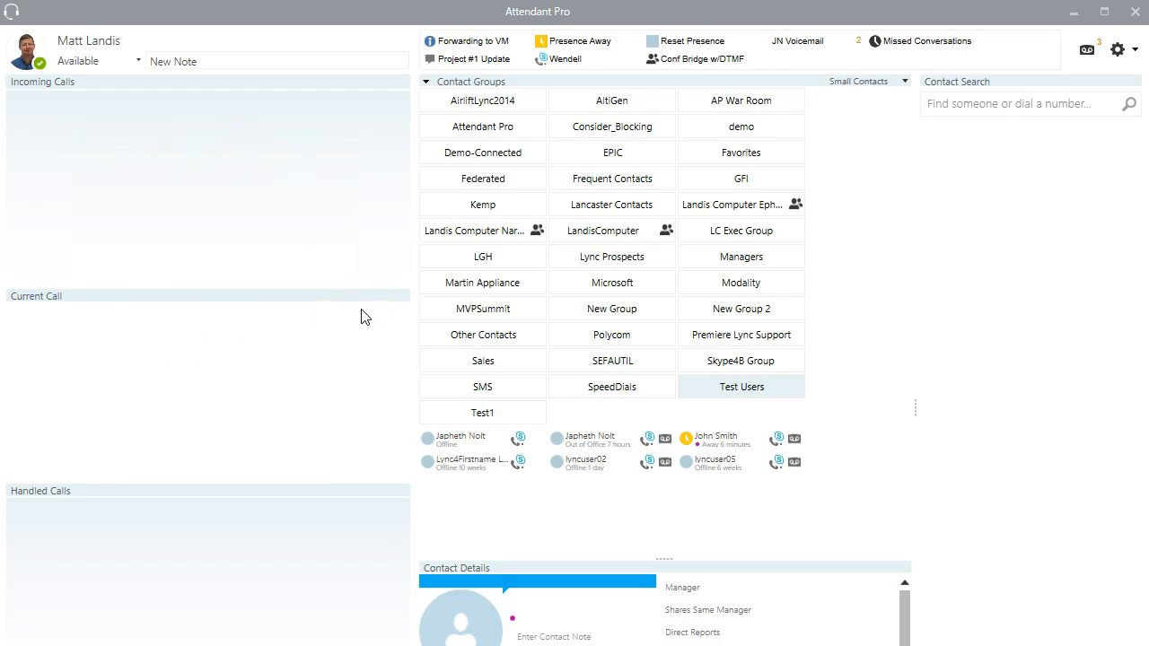
{"action": "mouse_move", "coordinate": [990, 68]}
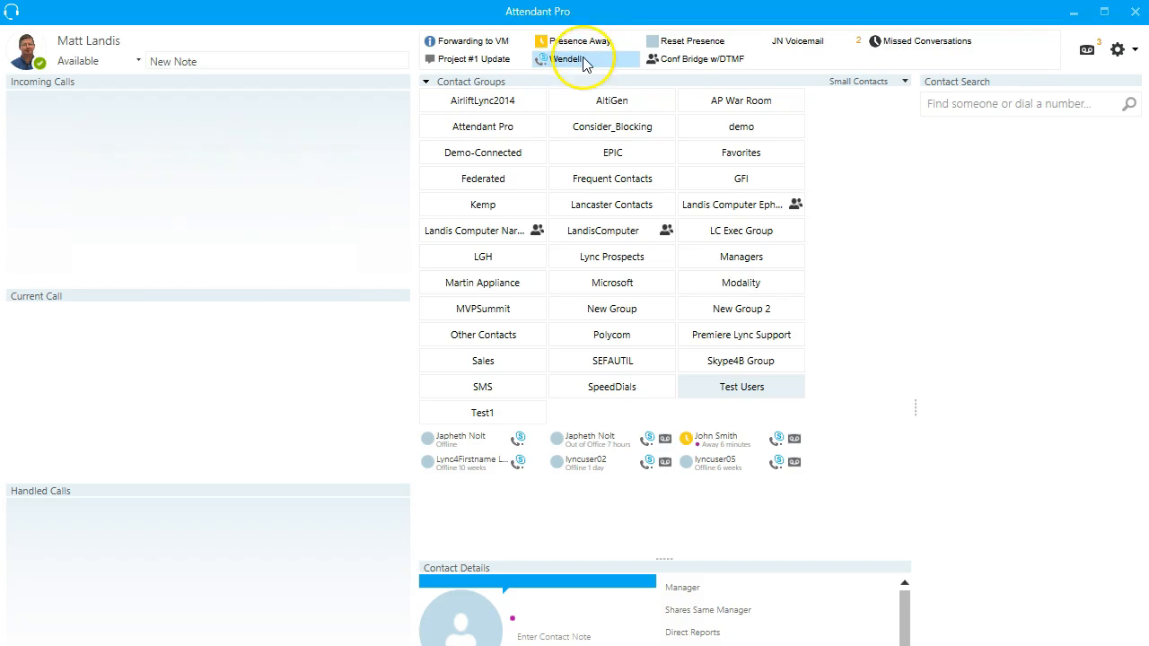
{"action": "mouse_move", "coordinate": [570, 59]}
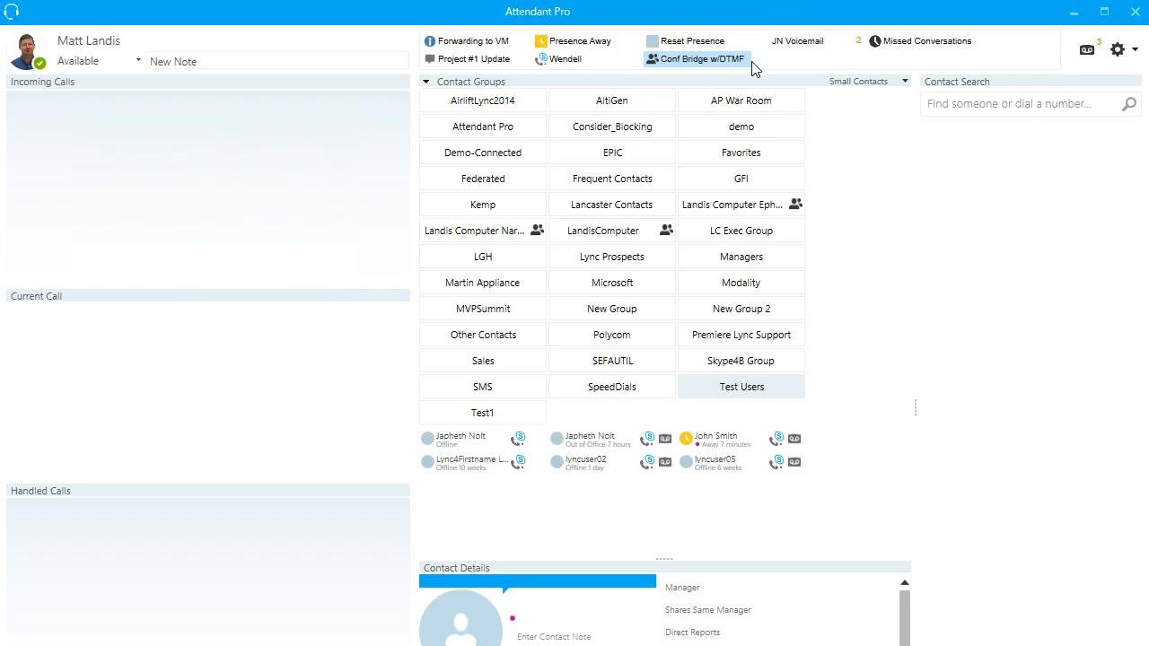
{"action": "mouse_move", "coordinate": [693, 41]}
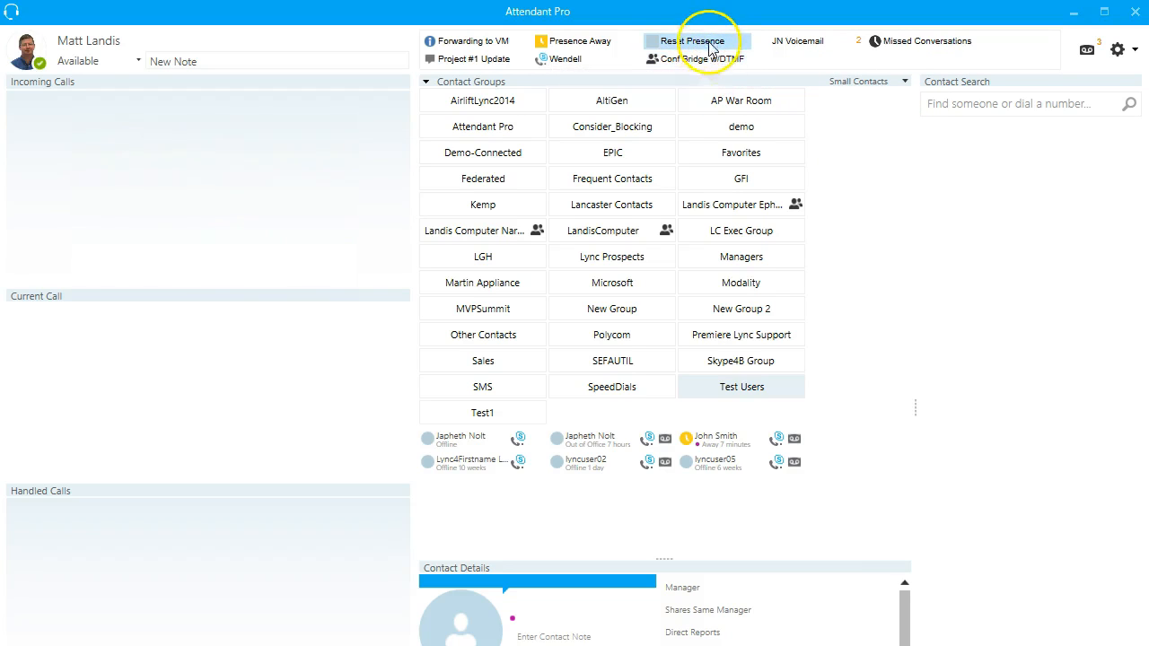
{"action": "mouse_move", "coordinate": [697, 41]}
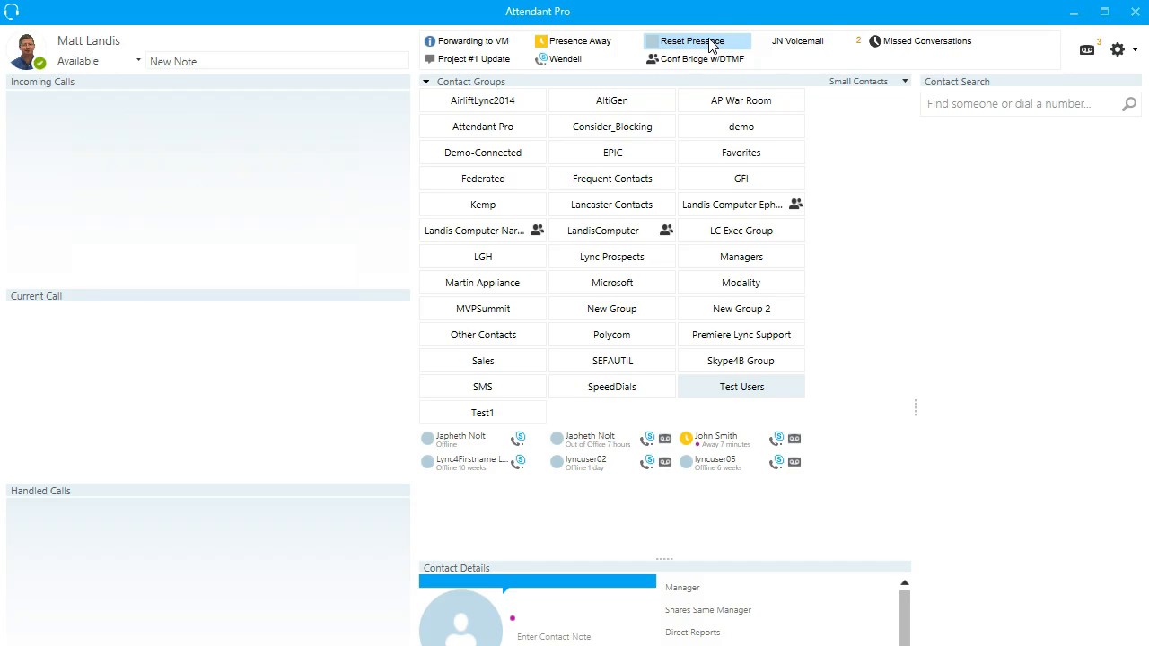
{"action": "mouse_move", "coordinate": [707, 41]}
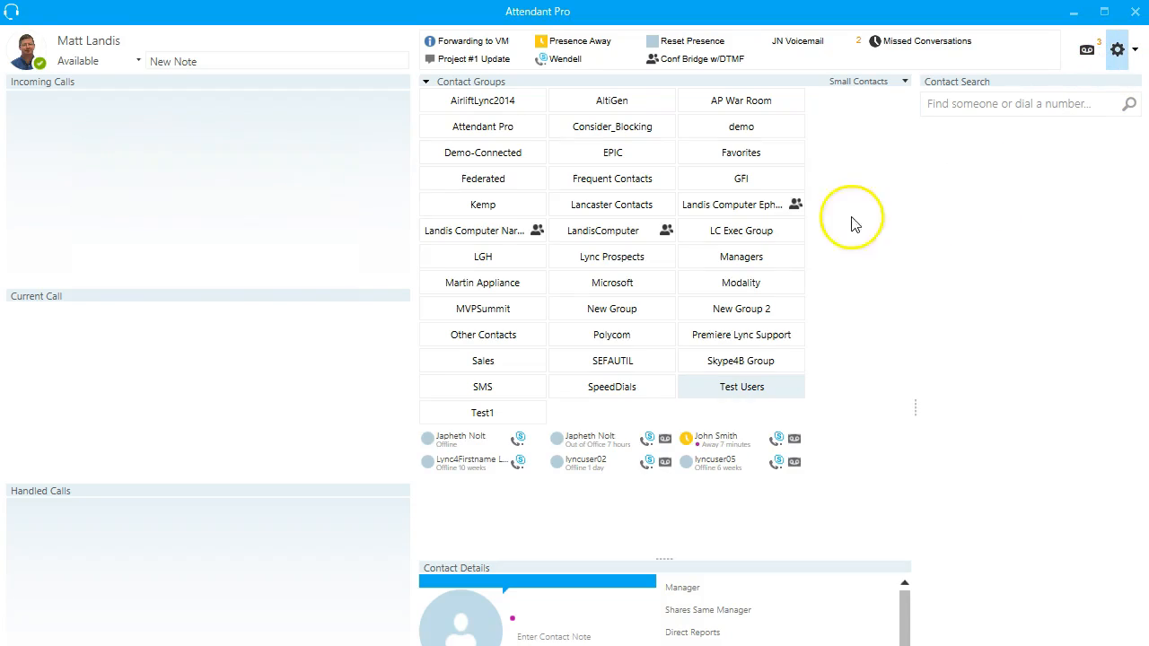
Add a Blank - Change Presence quick access shortcut in Options and begin naming it 'Availab'
{"action": "left_click", "coordinate": [1124, 49]}
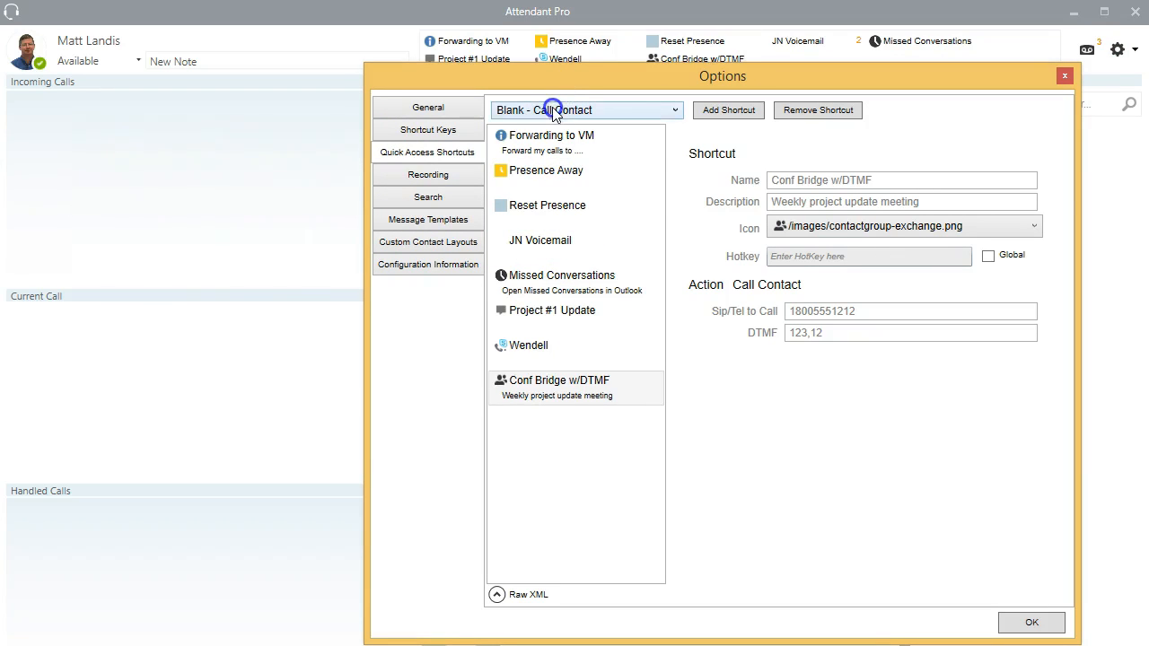
{"action": "left_click", "coordinate": [585, 110]}
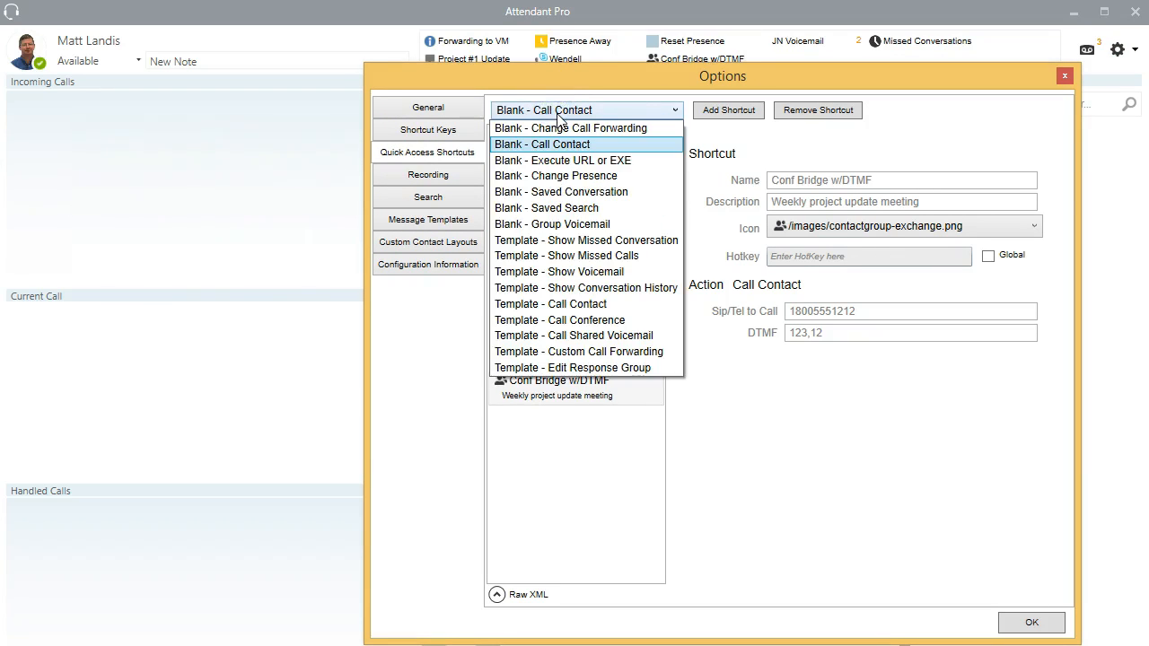
{"action": "mouse_move", "coordinate": [589, 175]}
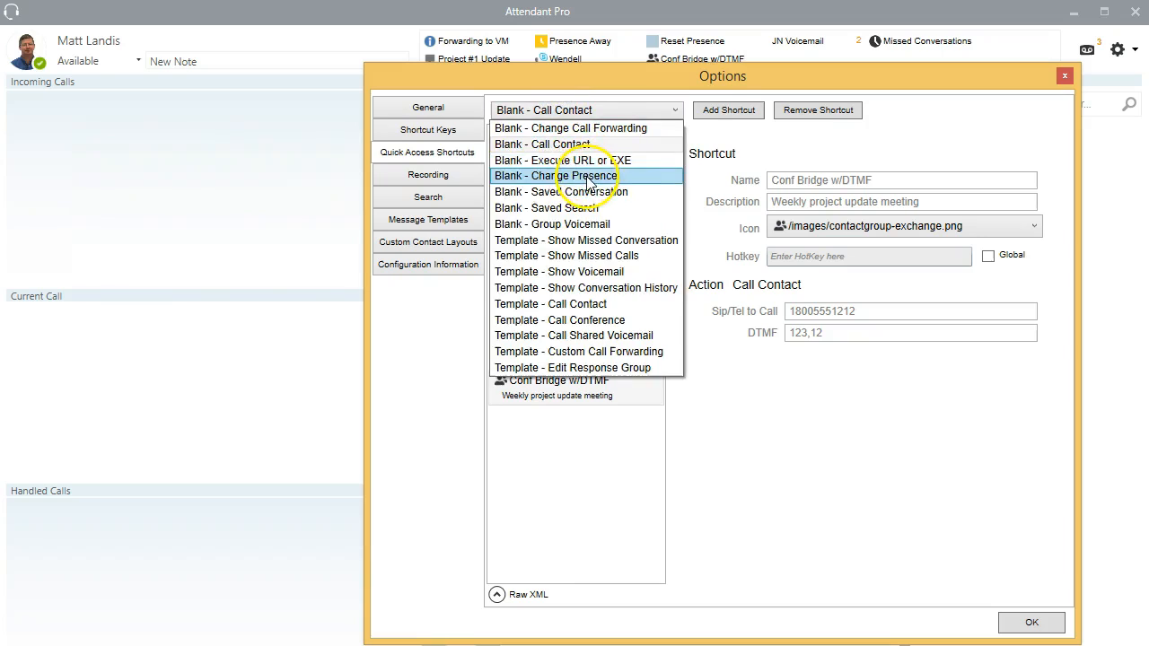
{"action": "left_click", "coordinate": [565, 175]}
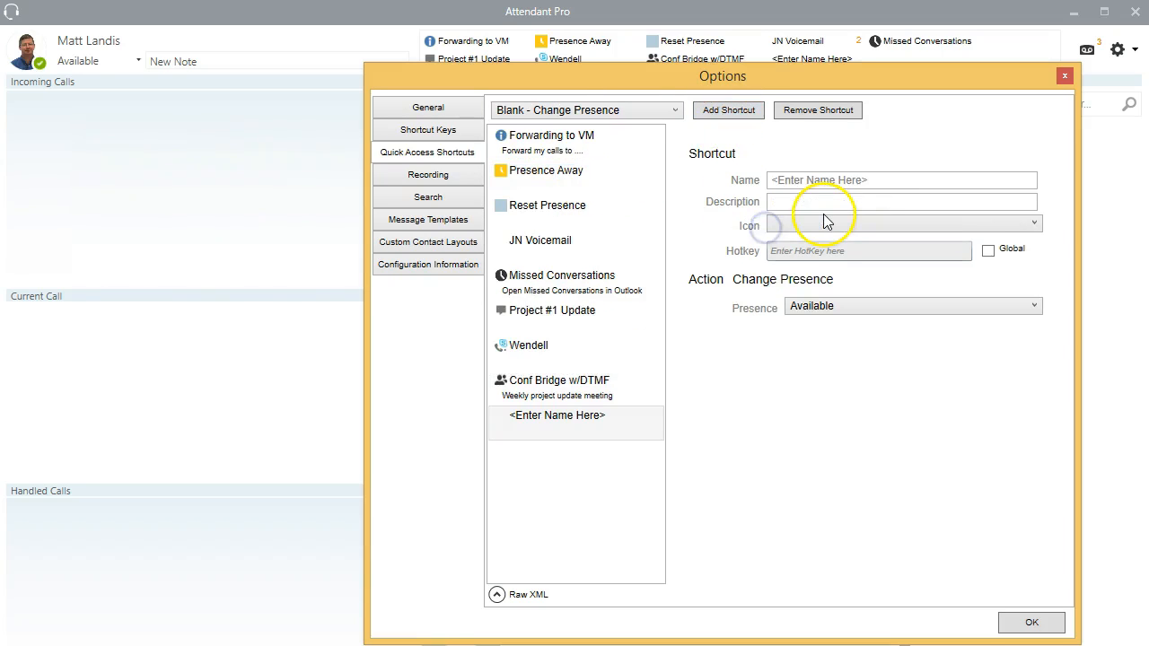
{"action": "left_click", "coordinate": [902, 179]}
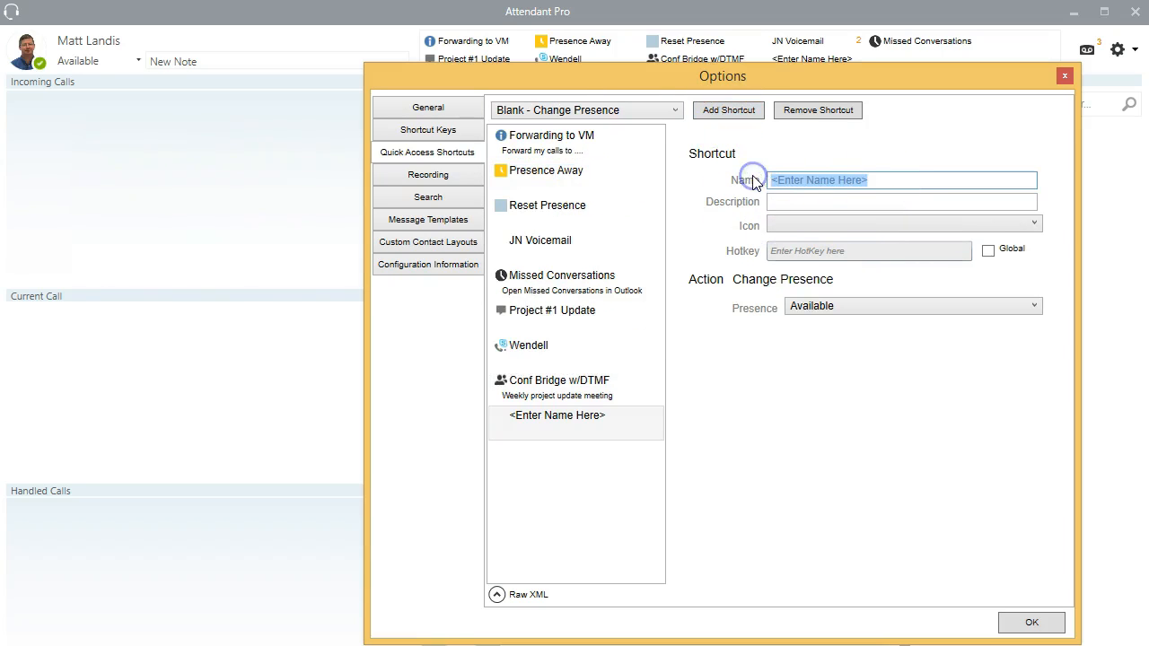
{"action": "type", "text": "Availab"}
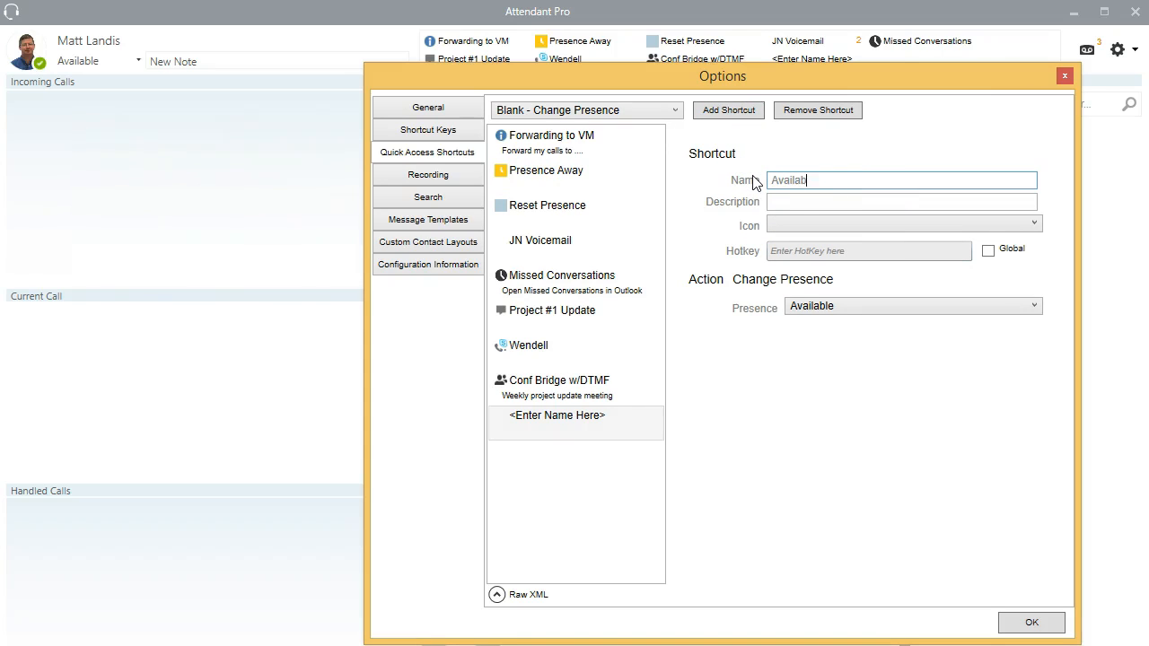
Give the Available shortcut the availability icon and a global hotkey, then save the options
{"action": "left_click", "coordinate": [901, 201]}
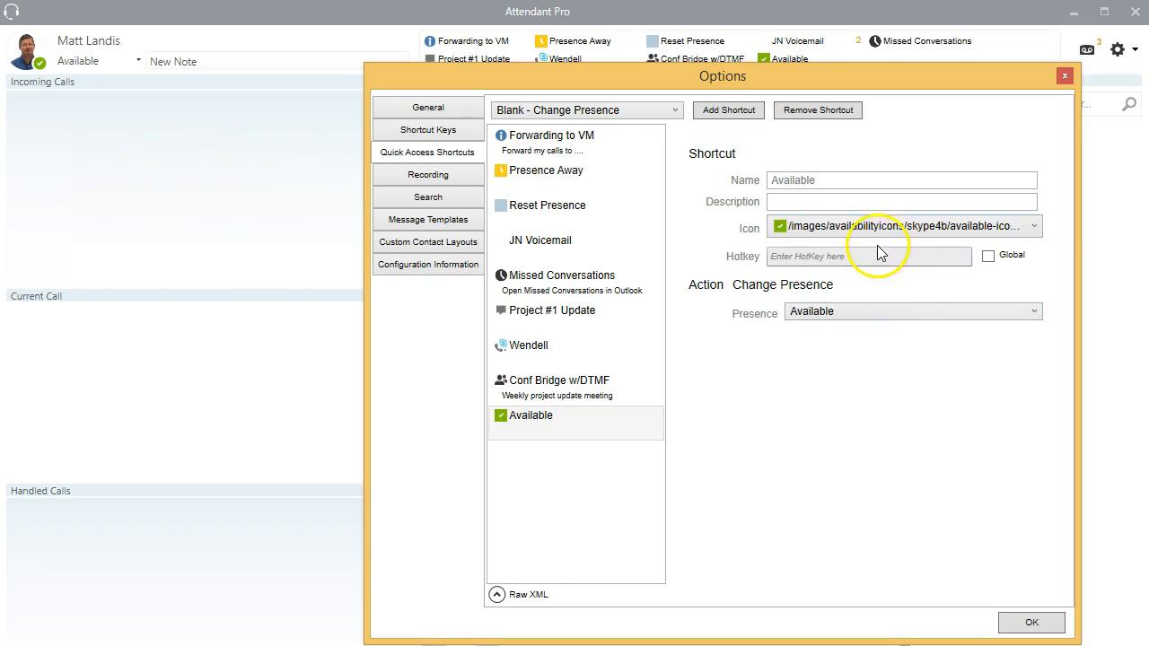
{"action": "left_click", "coordinate": [868, 256]}
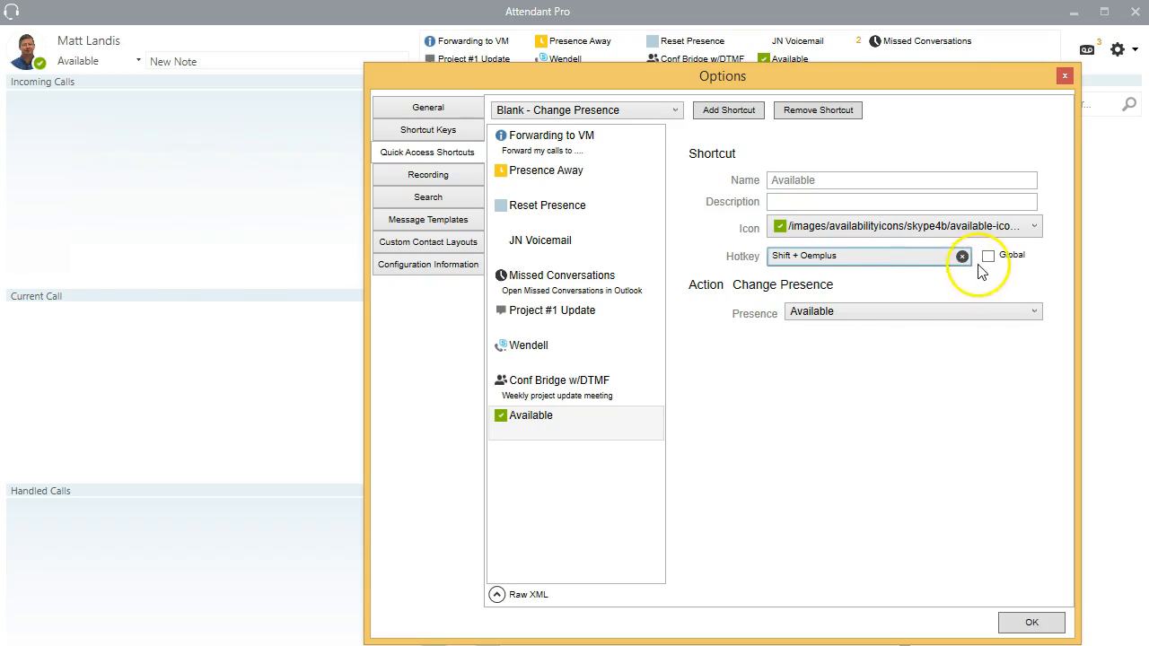
{"action": "left_click", "coordinate": [989, 255]}
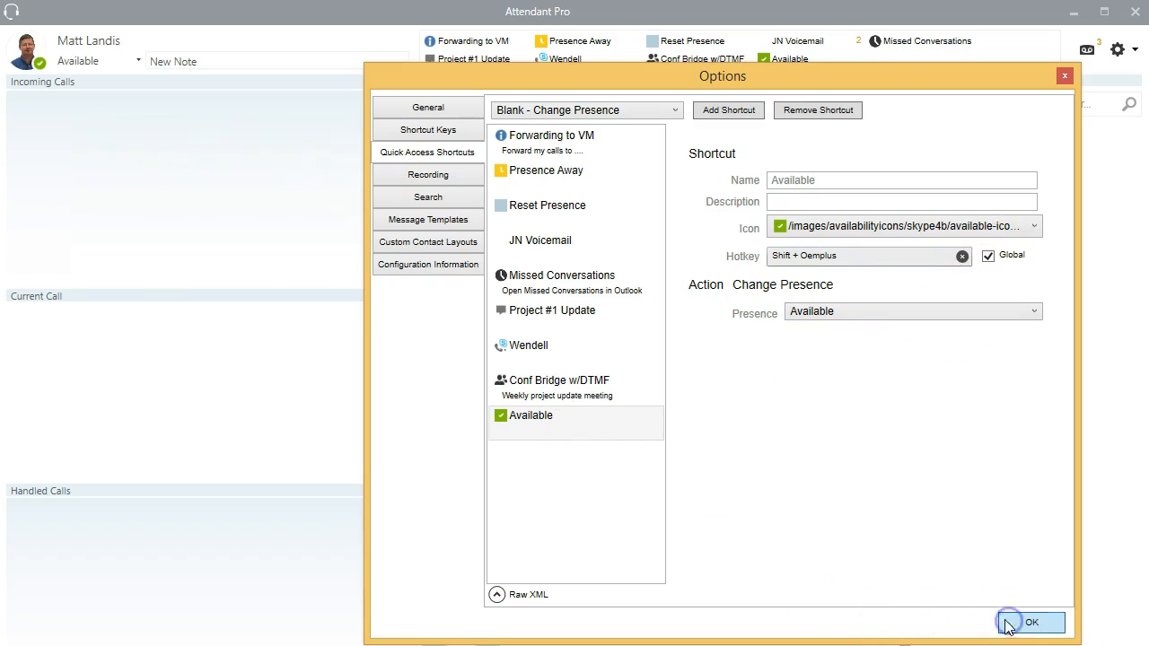
{"action": "left_click", "coordinate": [1035, 623]}
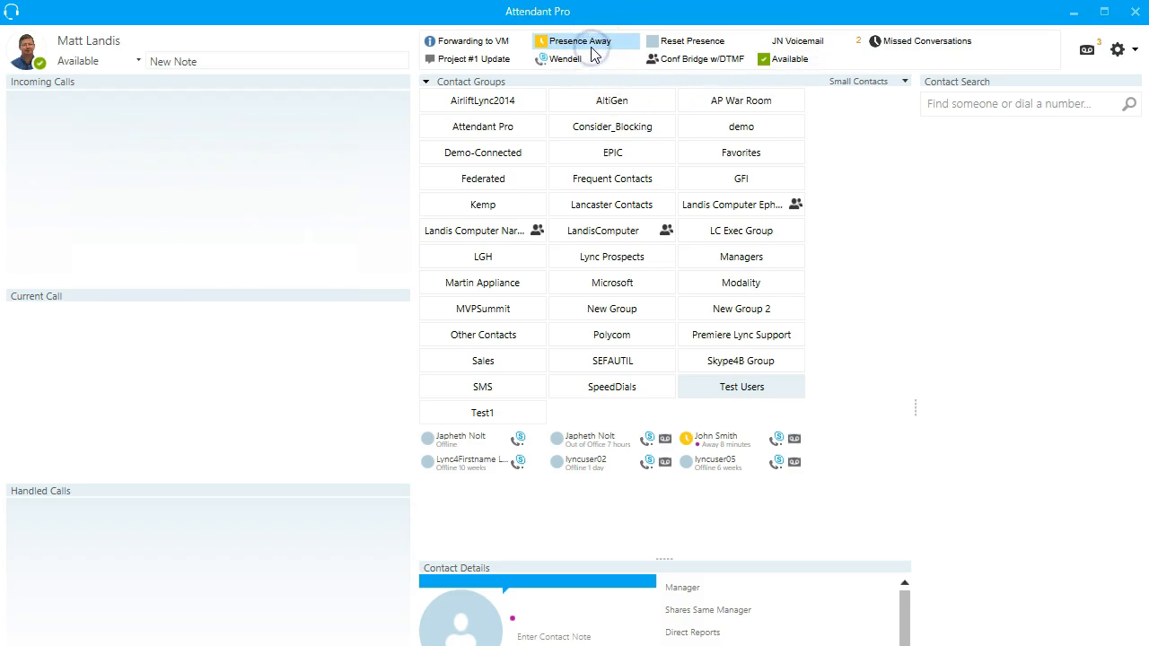
{"action": "left_click", "coordinate": [579, 40]}
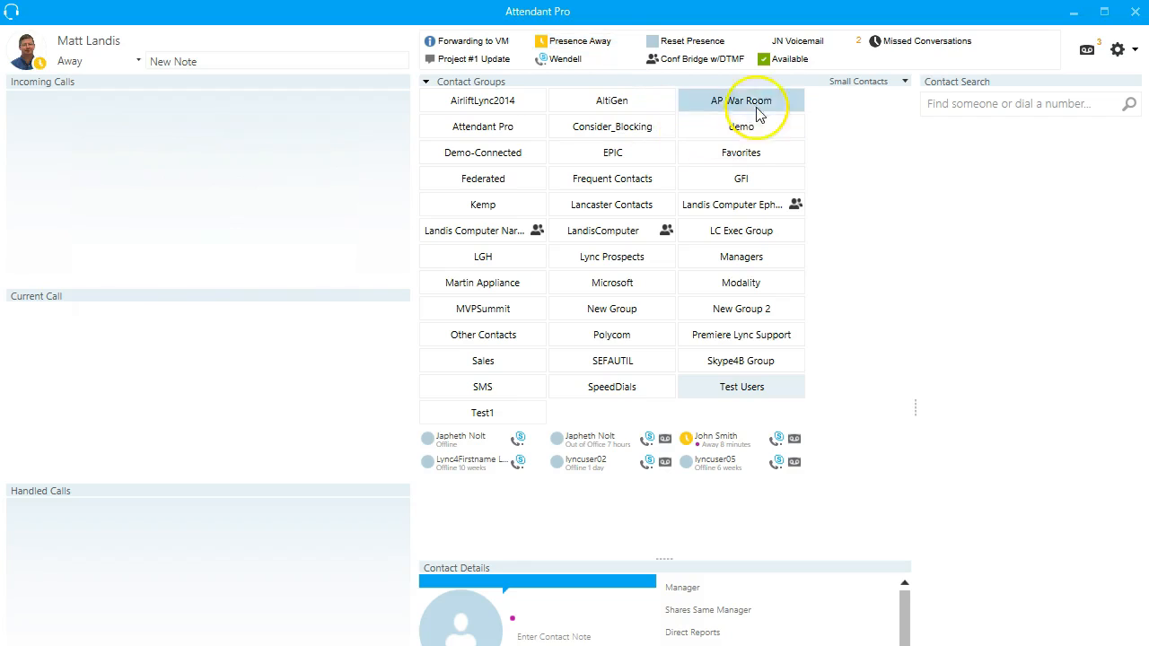
{"action": "mouse_move", "coordinate": [788, 59]}
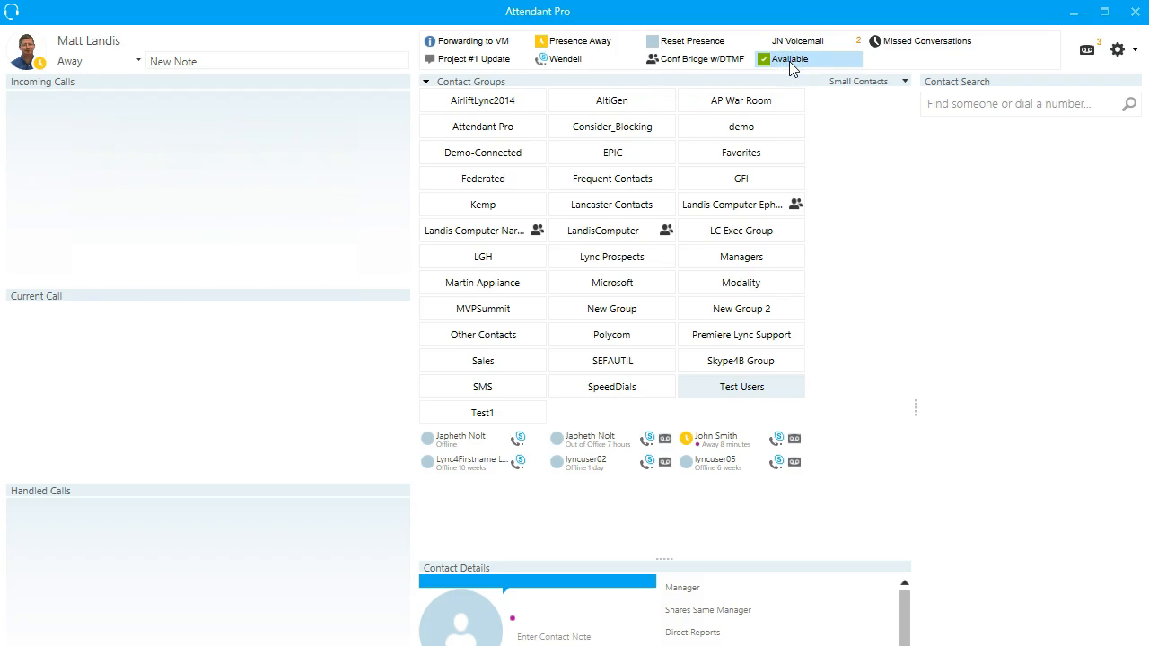
{"action": "left_click", "coordinate": [790, 58]}
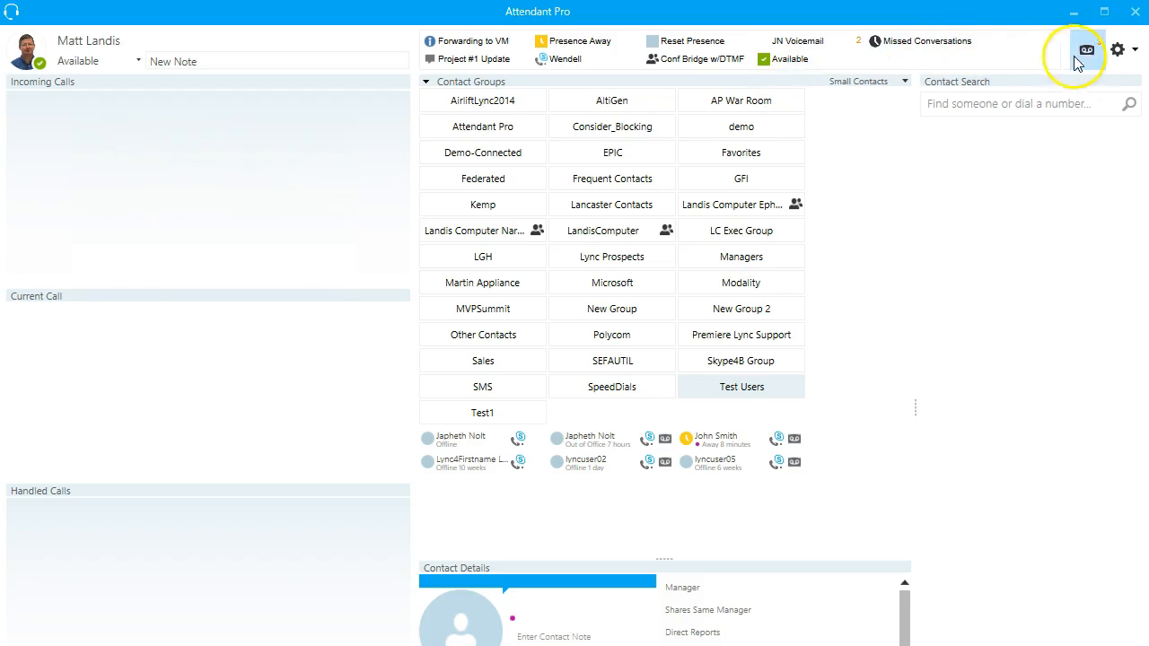
{"action": "left_click", "coordinate": [1121, 49]}
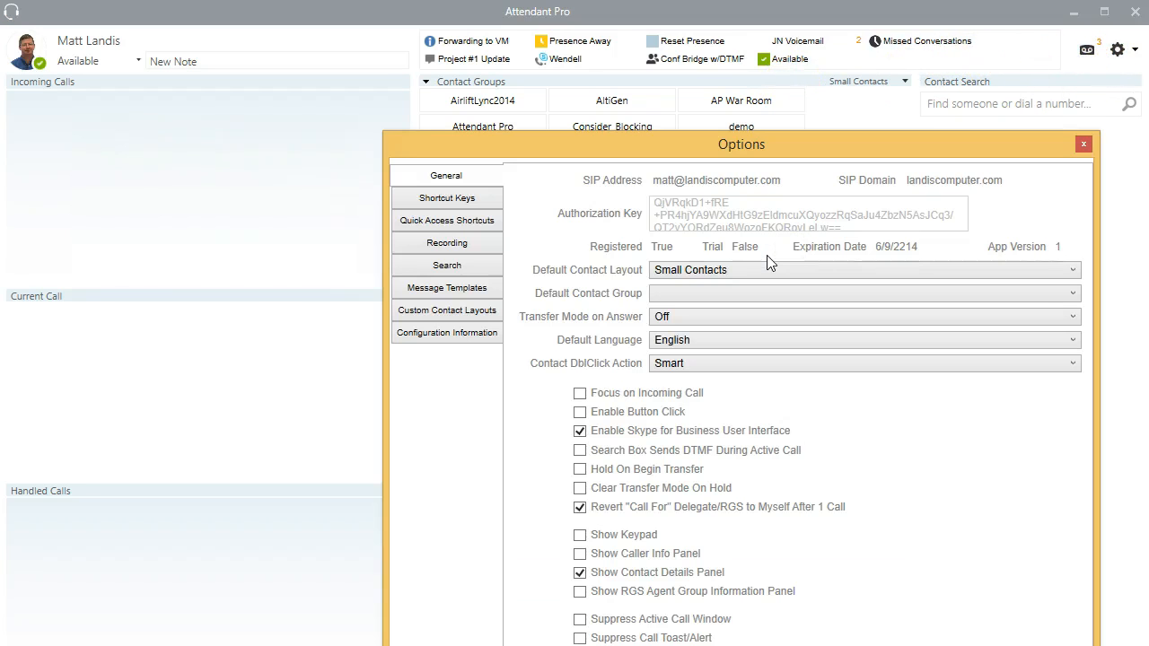
{"action": "left_click", "coordinate": [446, 220]}
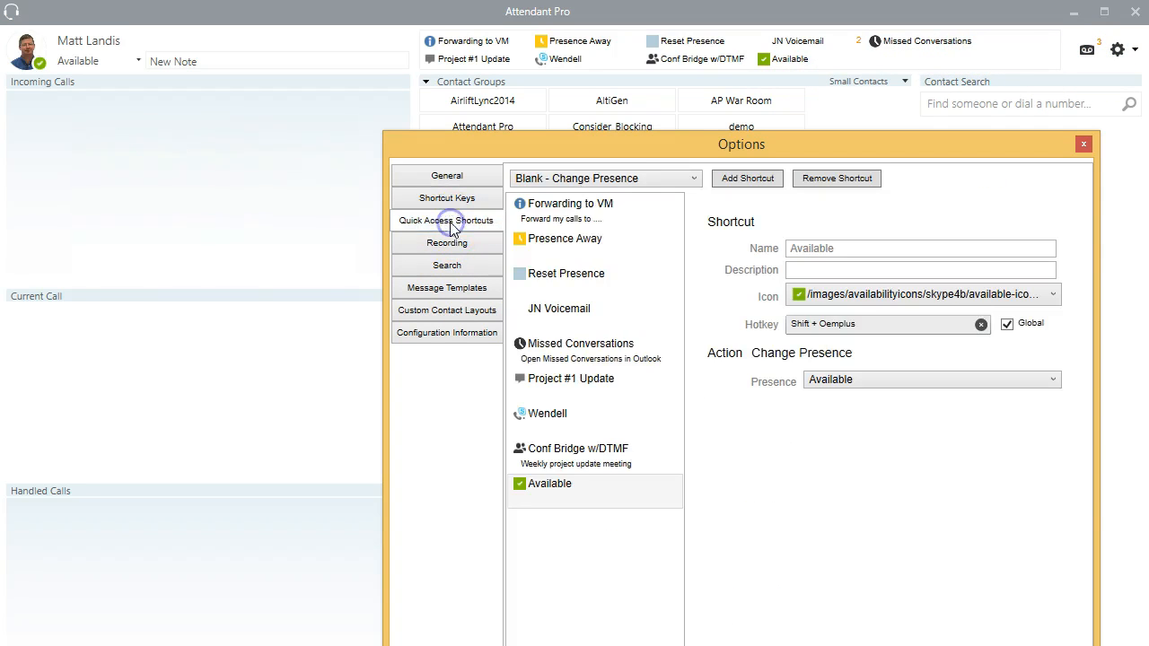
{"action": "left_click", "coordinate": [605, 177]}
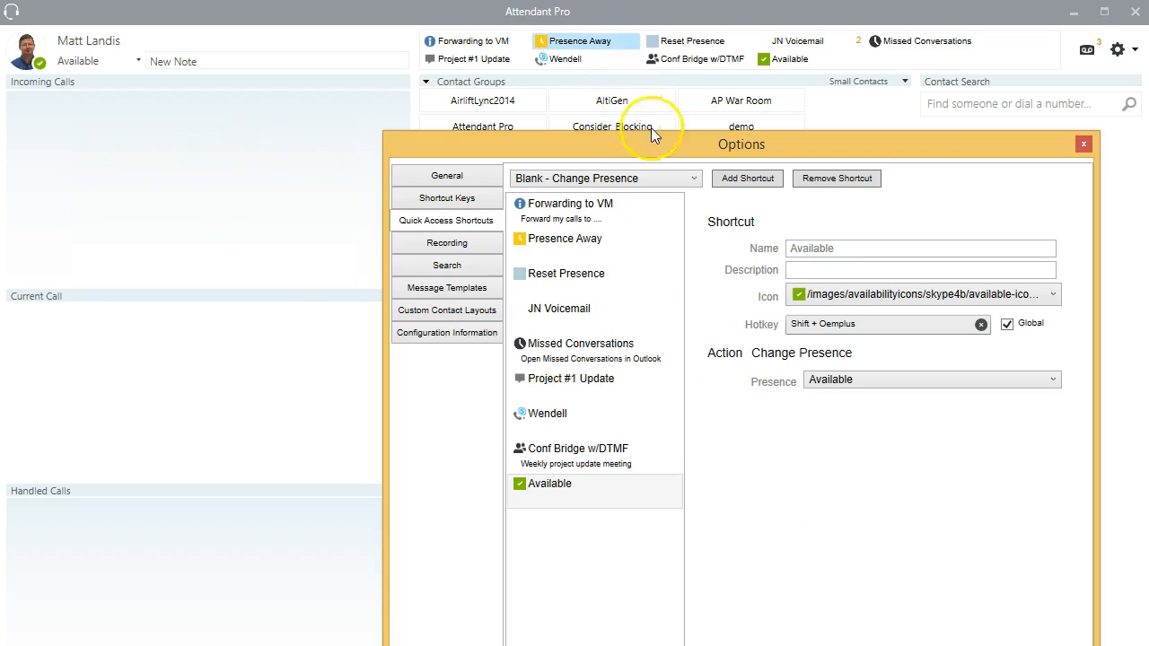
{"action": "left_click", "coordinate": [1083, 144]}
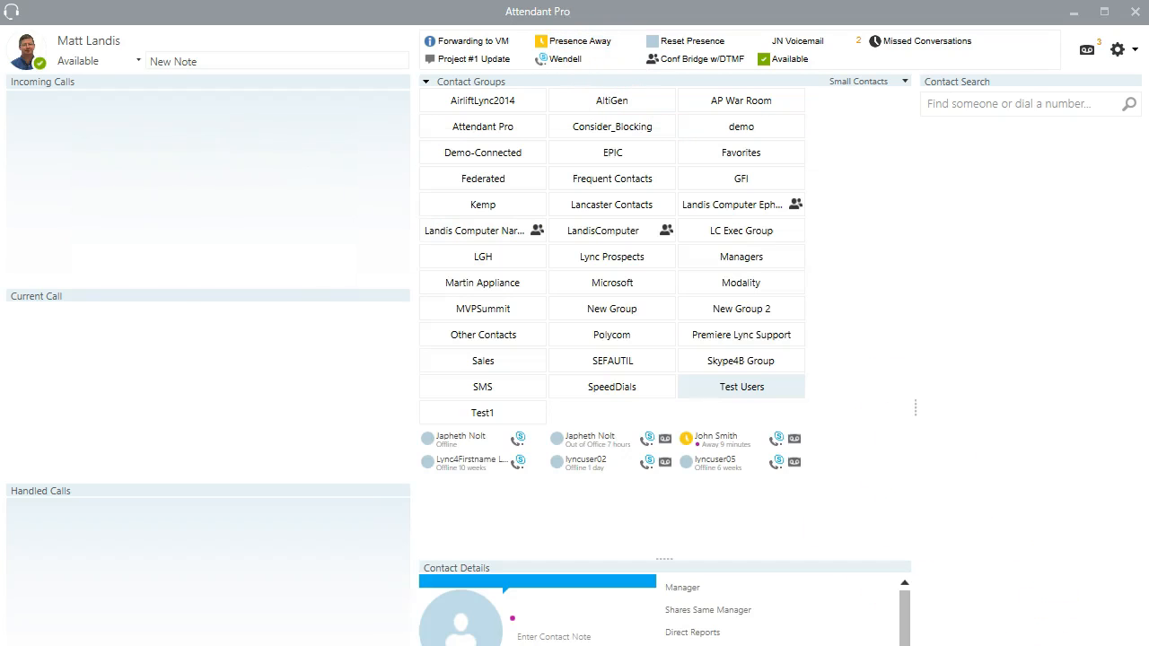